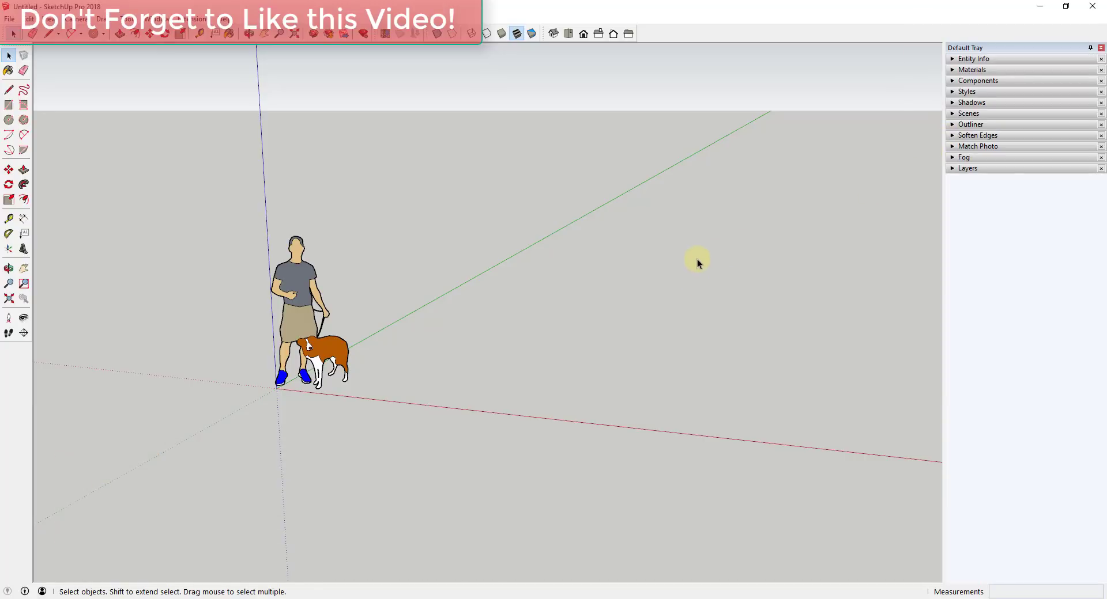
{"action": "mouse_move", "coordinate": [660, 284]}
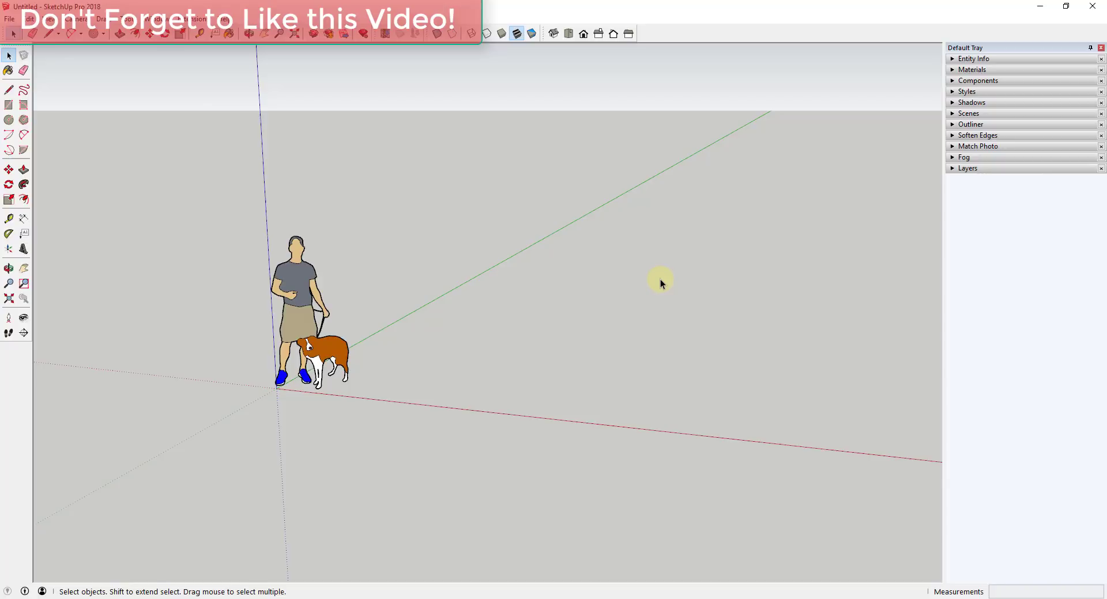
{"action": "mouse_move", "coordinate": [596, 305]}
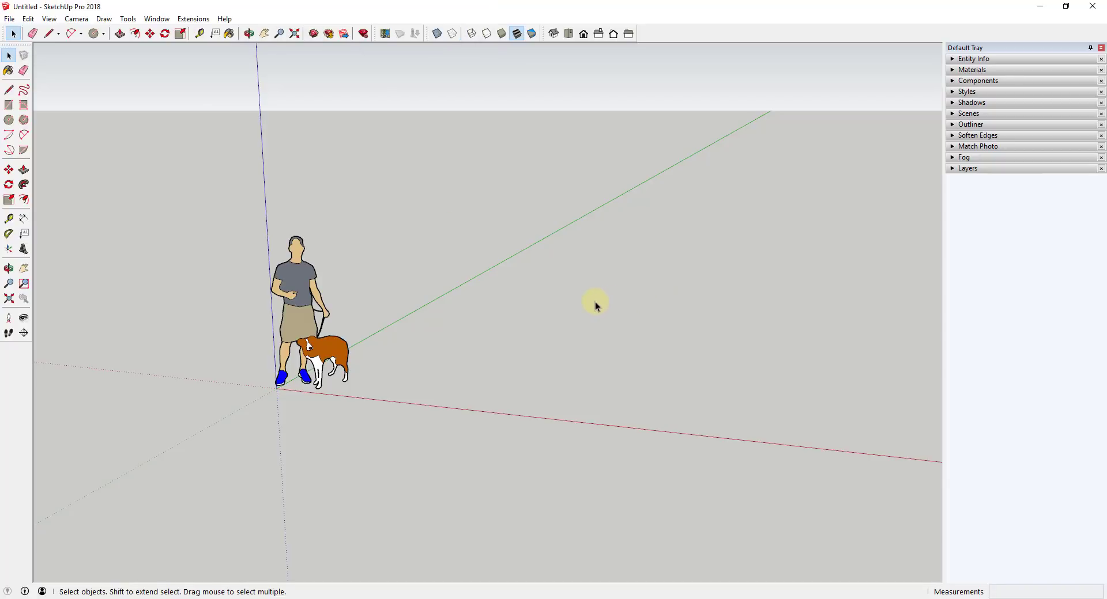
{"action": "mouse_move", "coordinate": [588, 309]}
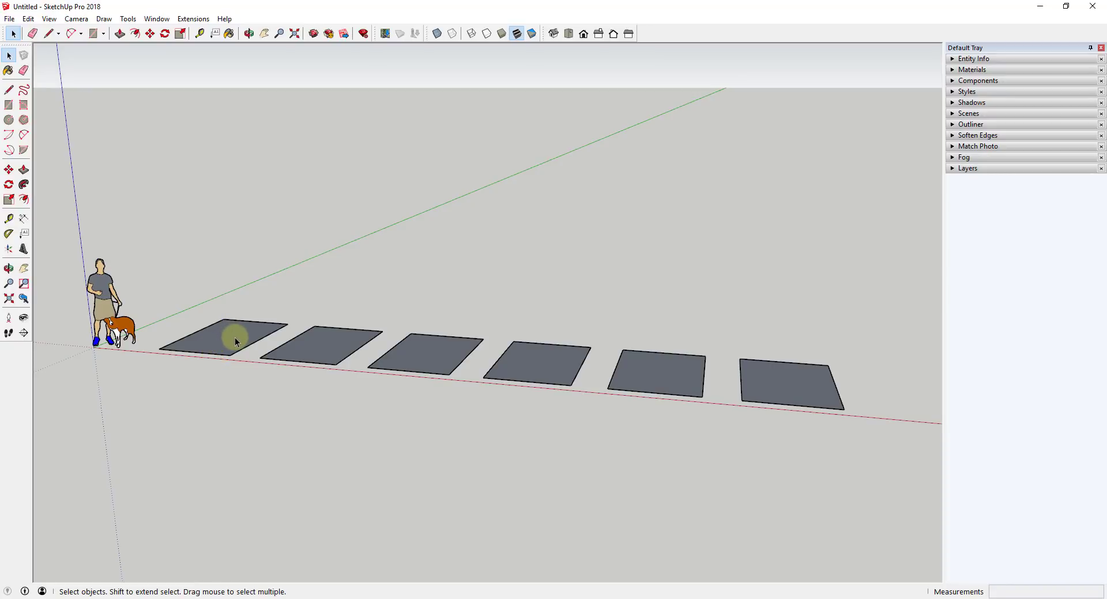
Step: Pull the first rectangle up into a solid box, starting on the second one
{"action": "left_click", "coordinate": [8, 170]}
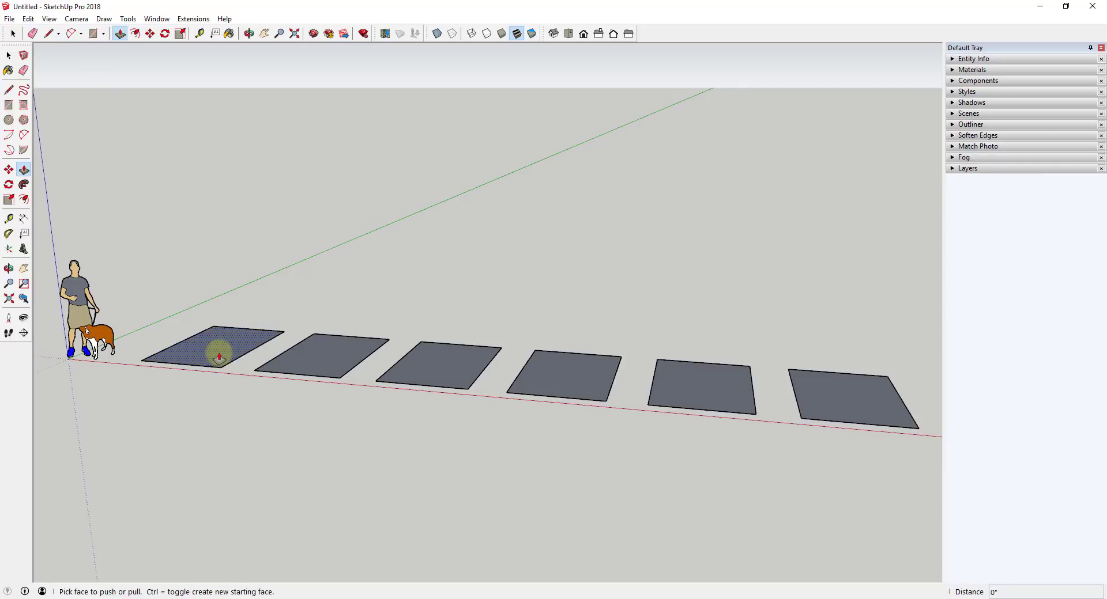
{"action": "left_click_drag", "start_coordinate": [220, 353], "coordinate": [220, 271]}
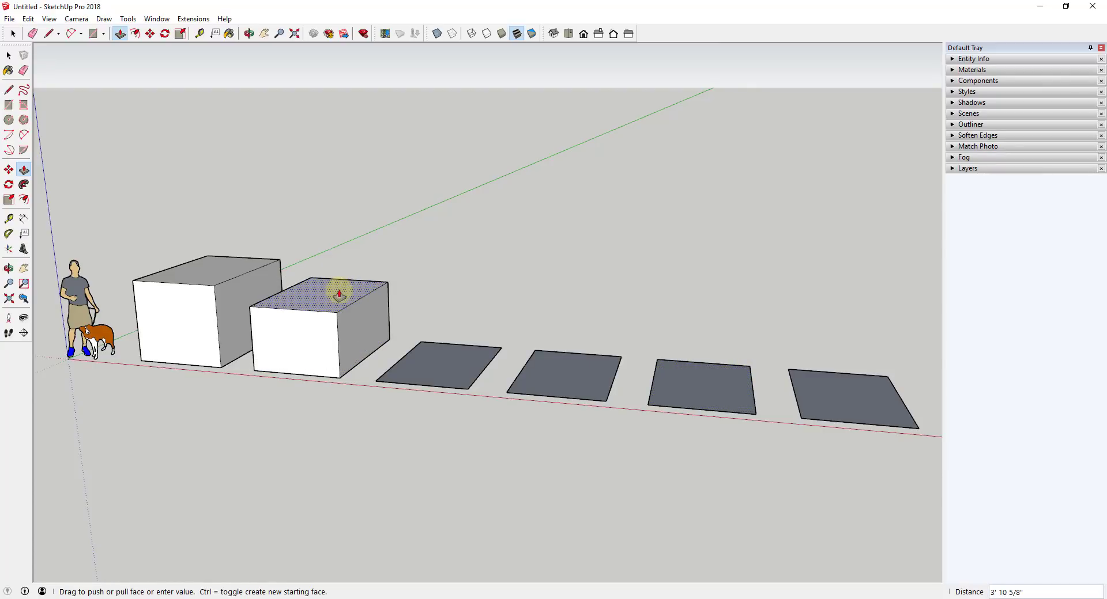
{"action": "left_click_drag", "start_coordinate": [338, 291], "coordinate": [440, 295]}
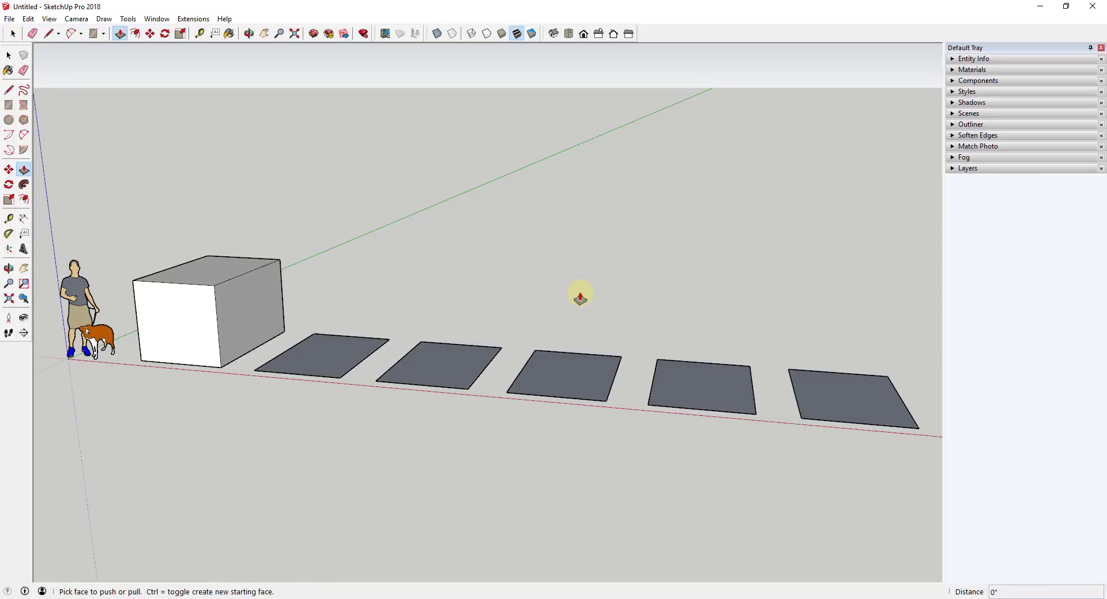
{"action": "mouse_move", "coordinate": [512, 289]}
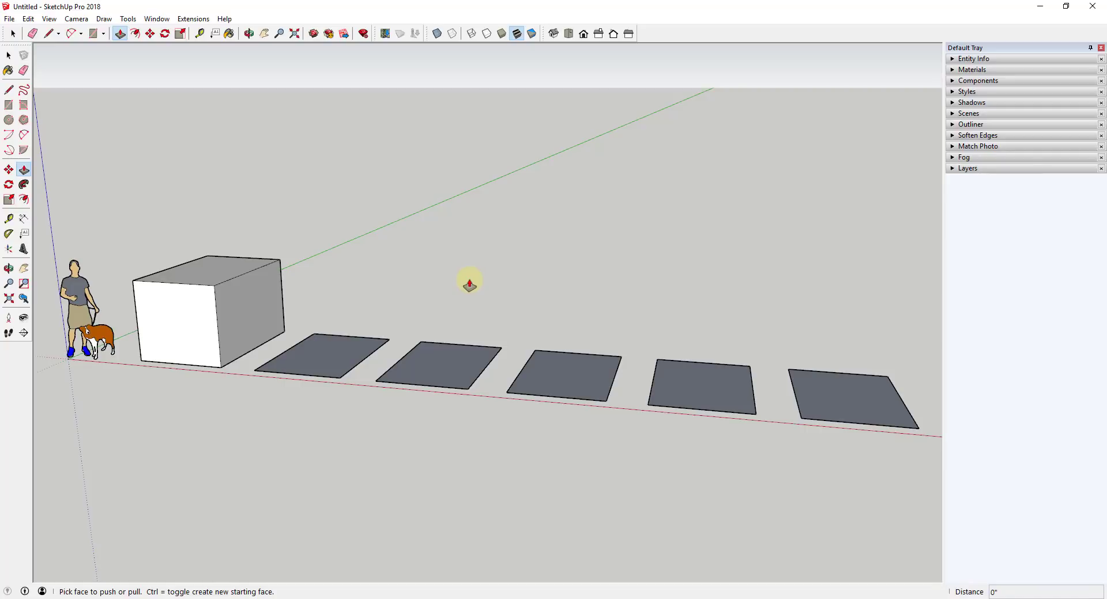
{"action": "mouse_move", "coordinate": [503, 282]}
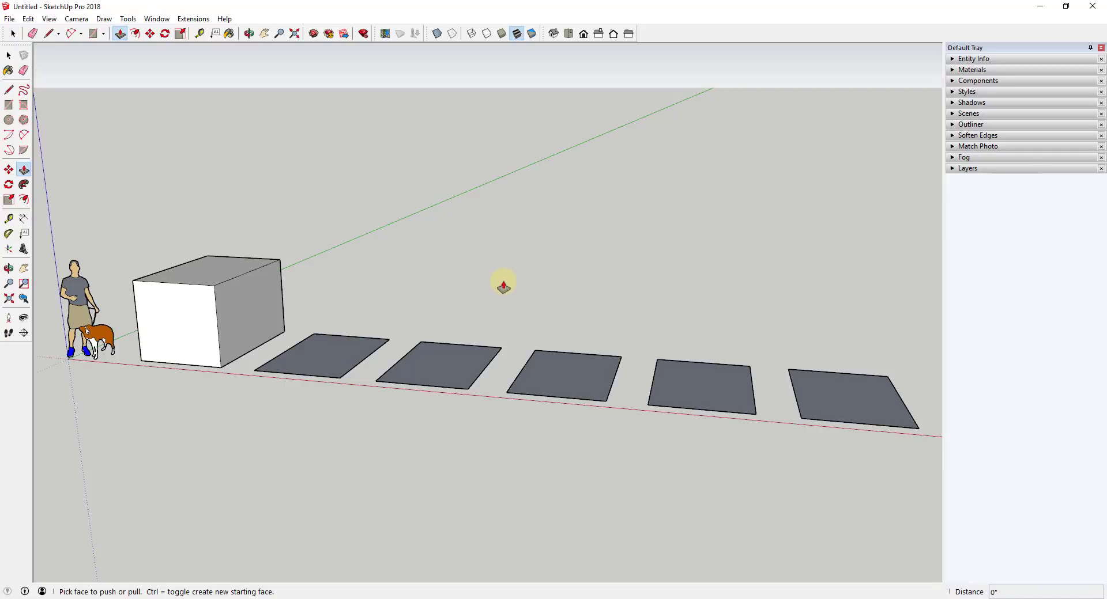
{"action": "mouse_move", "coordinate": [129, 276]}
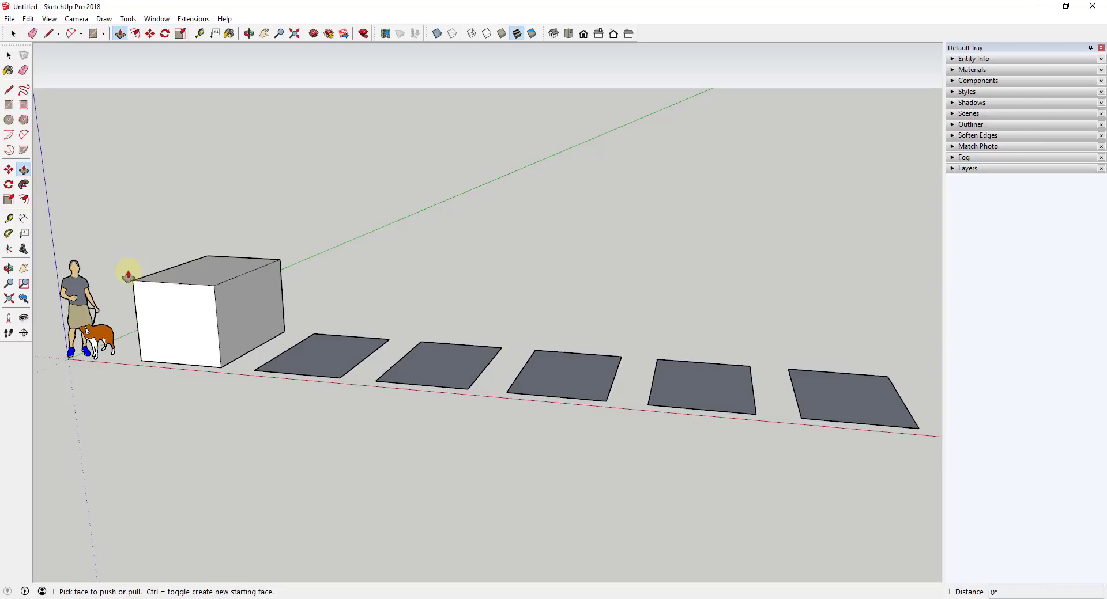
Step: Extrude the remaining rectangles into boxes, with the first, third and fifth taller
{"action": "left_click", "coordinate": [321, 360]}
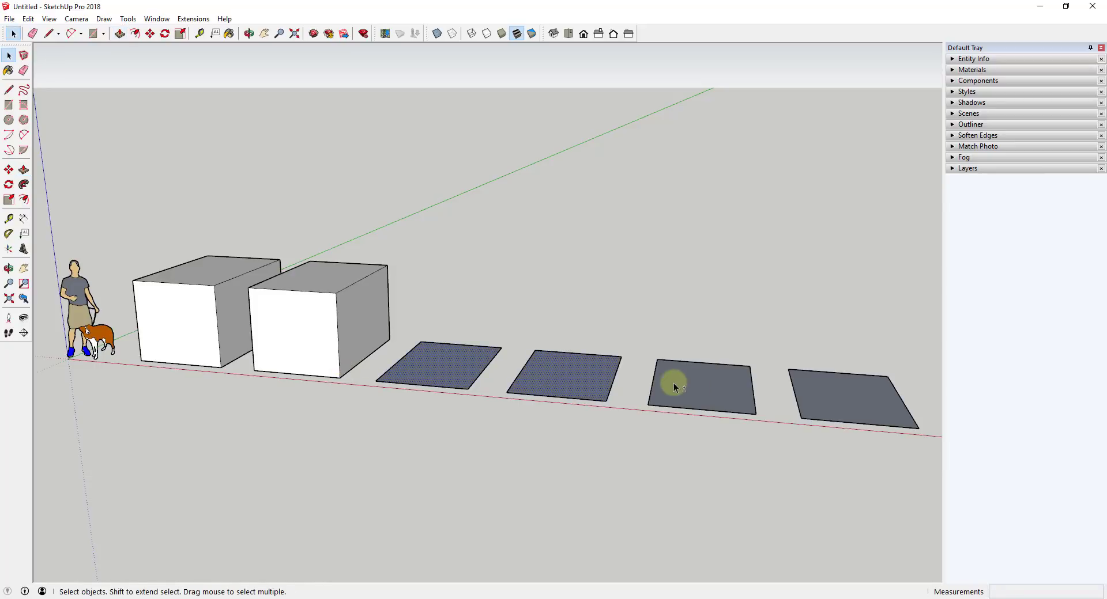
{"action": "right_click", "coordinate": [699, 387]}
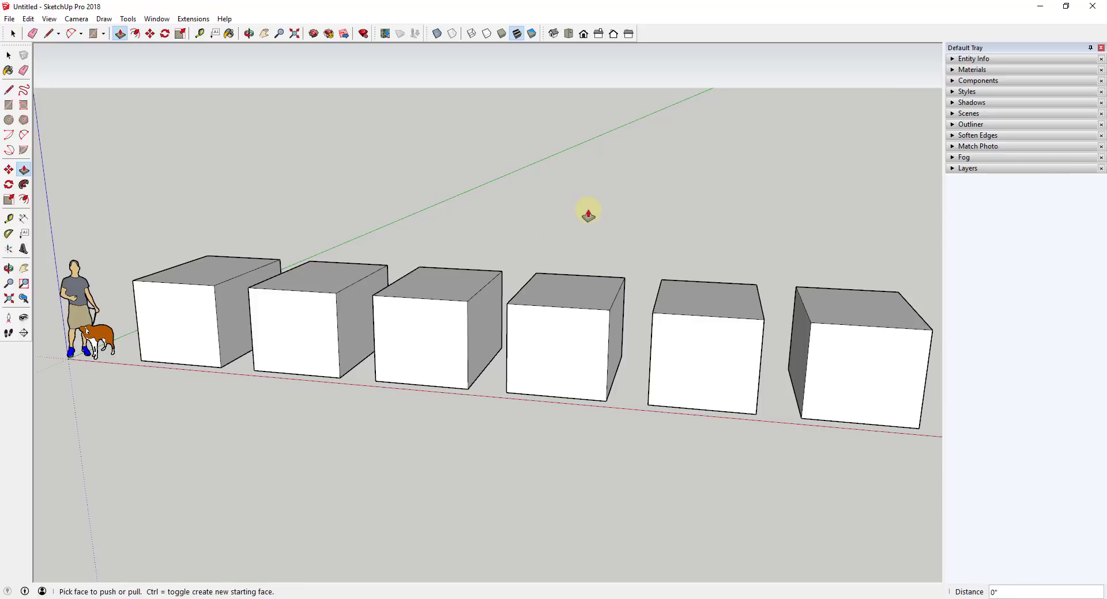
{"action": "mouse_move", "coordinate": [468, 234]}
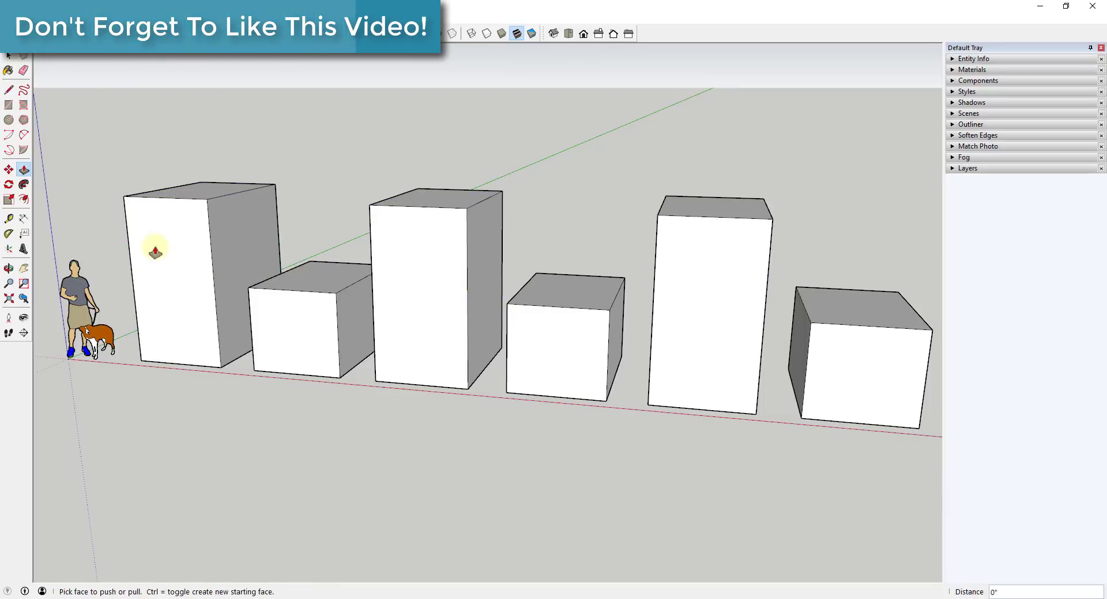
{"action": "mouse_move", "coordinate": [628, 311]}
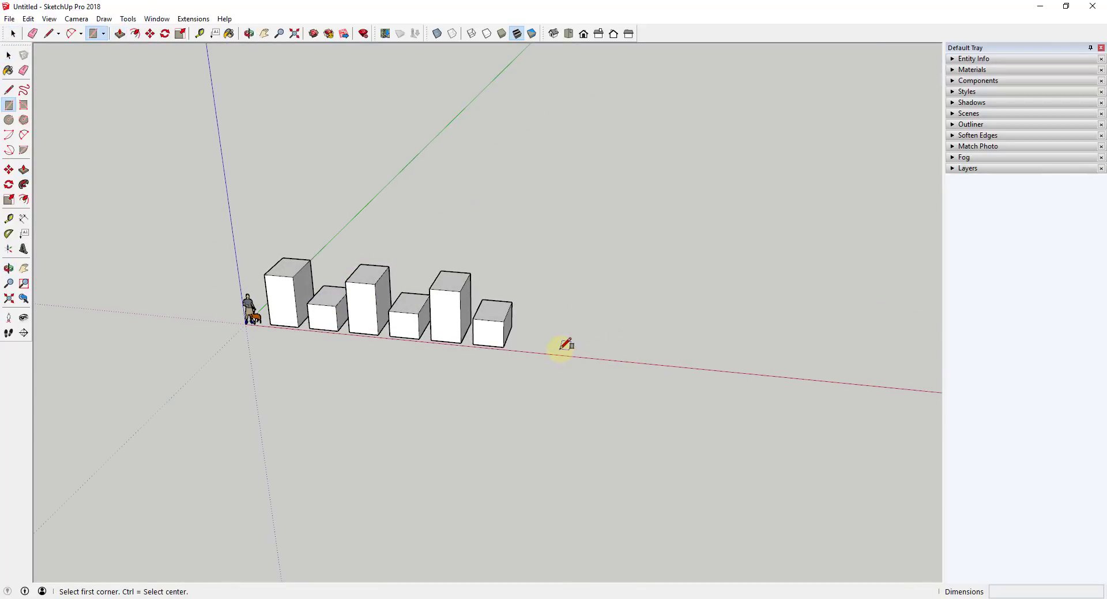
Step: Draw a rectangle beside the boxes and repeat a 12 offset inward into nested outlines
{"action": "left_click_drag", "start_coordinate": [566, 345], "coordinate": [714, 281]}
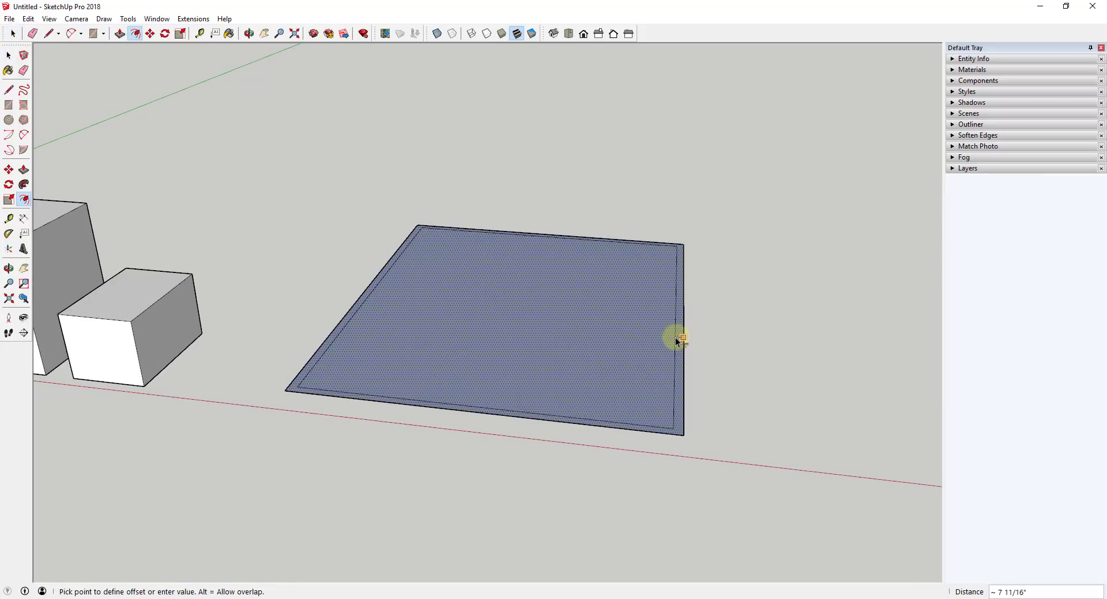
{"action": "type", "text": "12"}
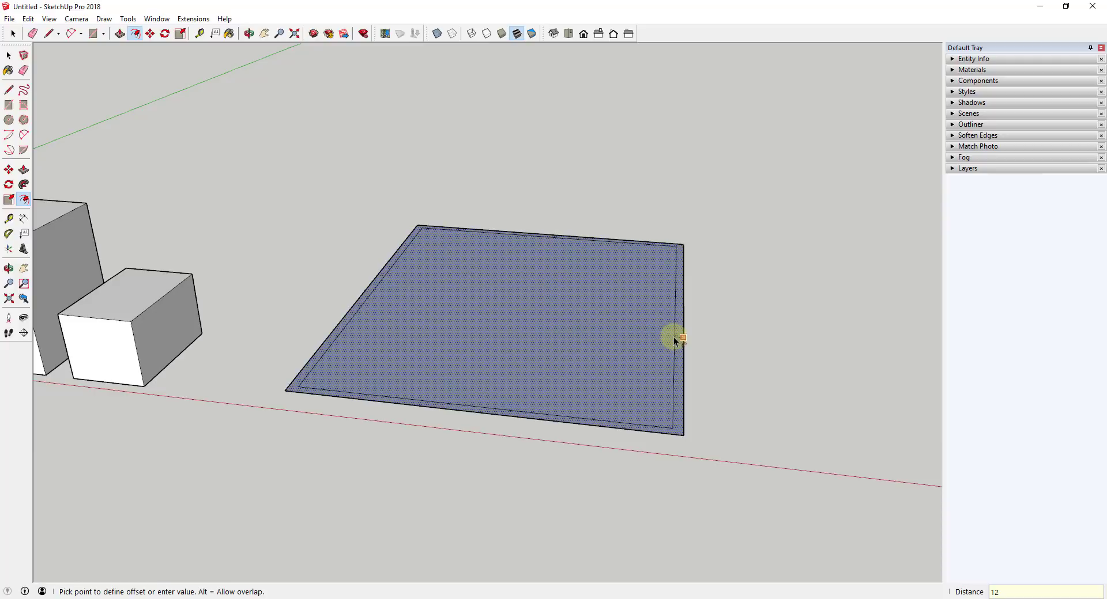
{"action": "left_click", "coordinate": [675, 341]}
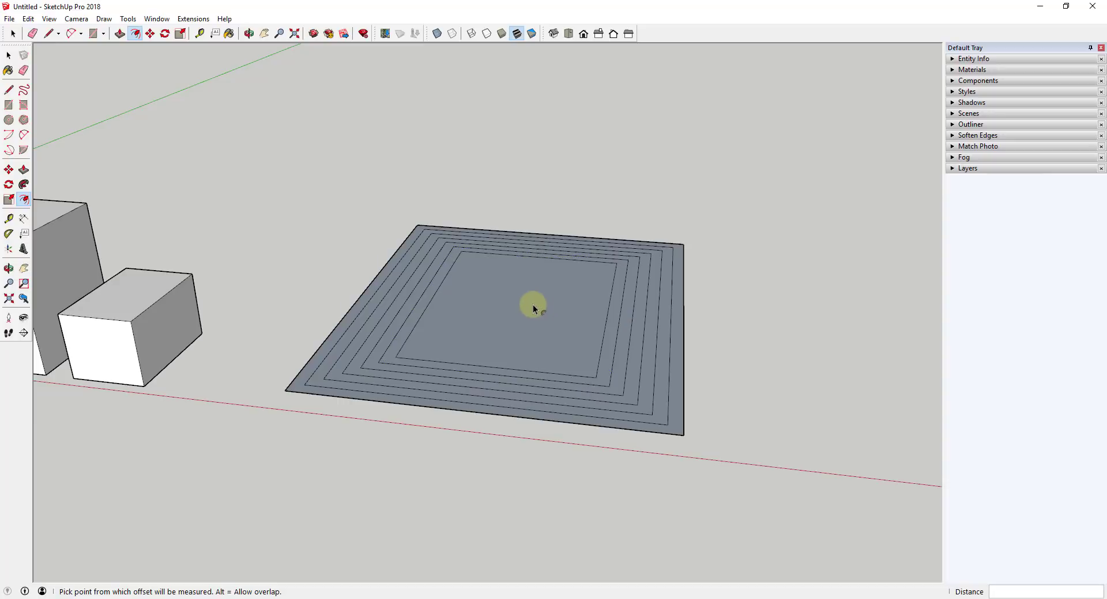
{"action": "left_click", "coordinate": [540, 312]}
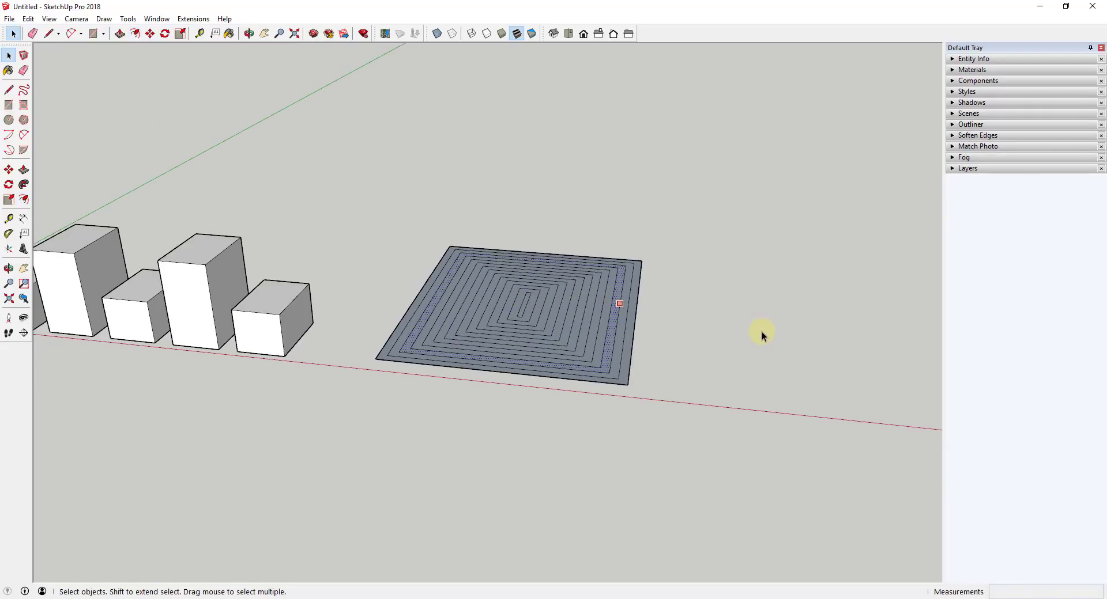
{"action": "mouse_move", "coordinate": [743, 332]}
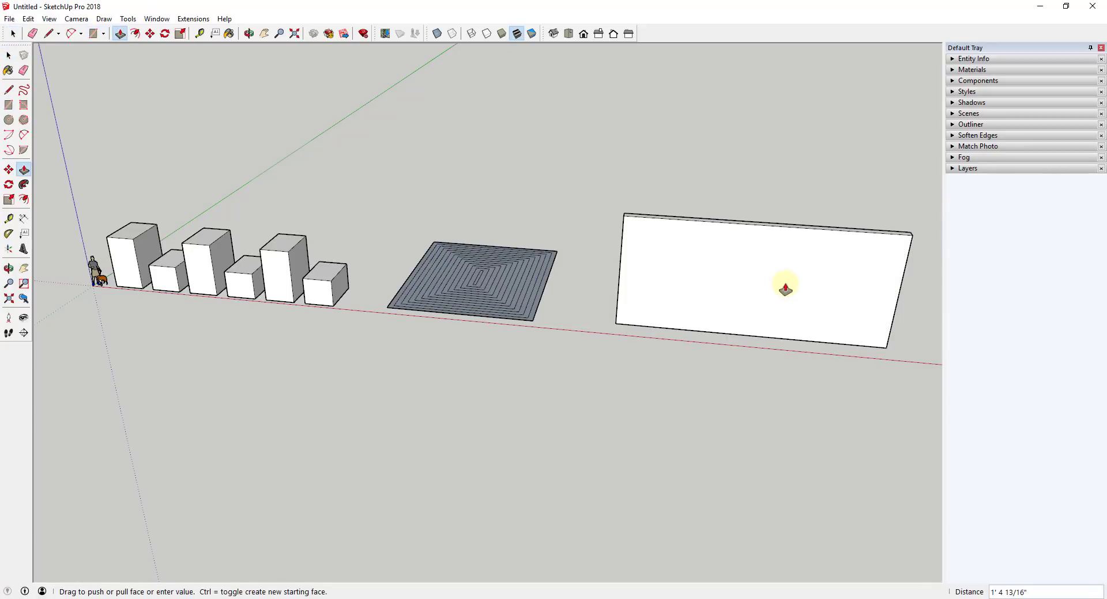
Step: Extrude a thin wall and mark three rectangles and a circle on its front face
{"action": "left_click", "coordinate": [94, 33]}
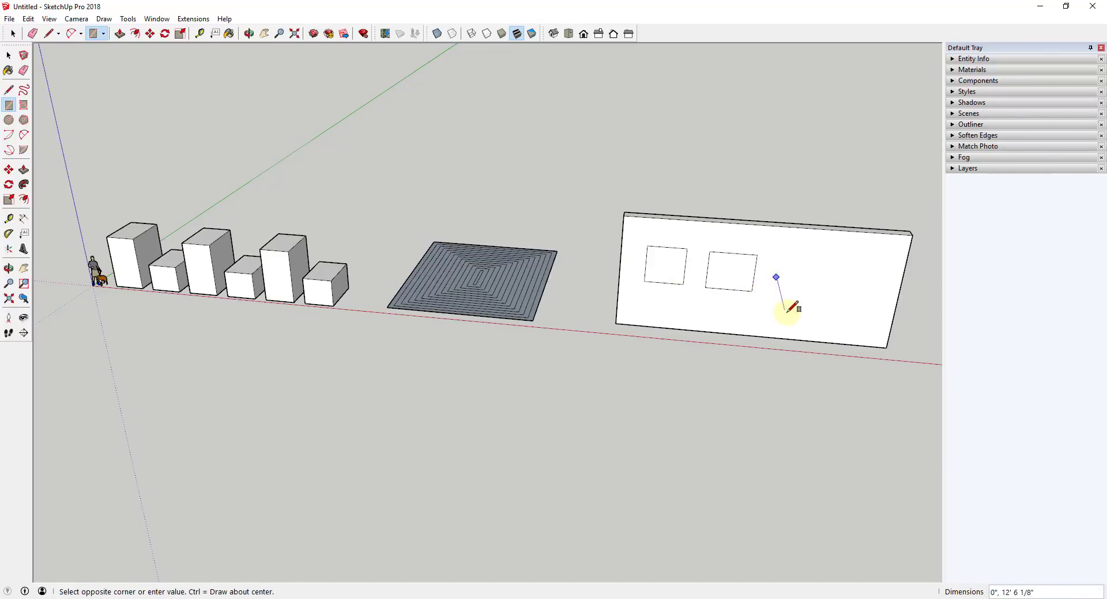
{"action": "left_click", "coordinate": [10, 119]}
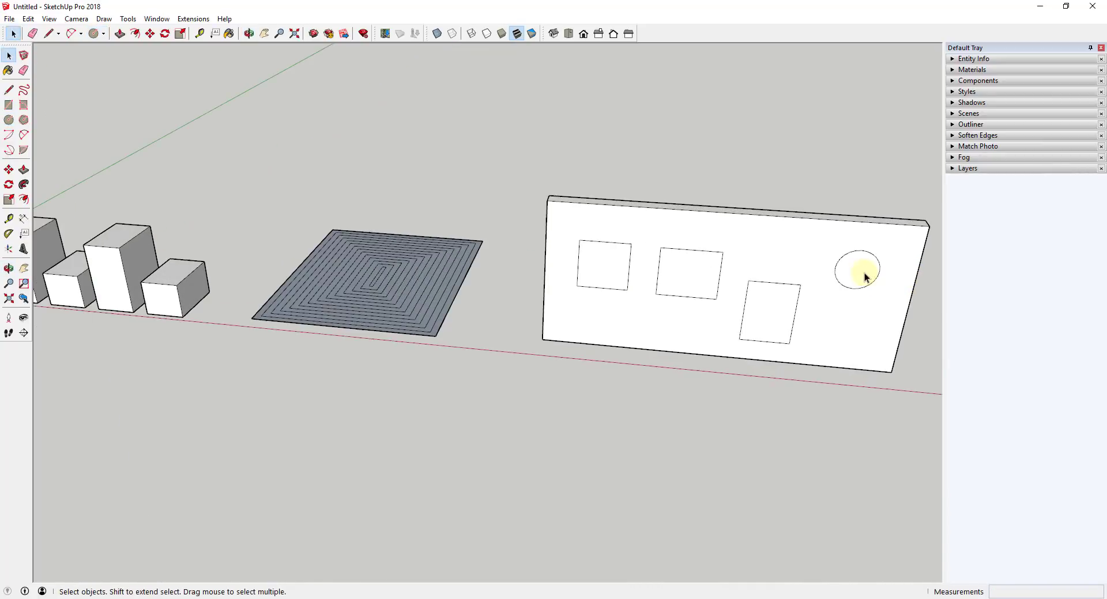
{"action": "mouse_move", "coordinate": [794, 208]}
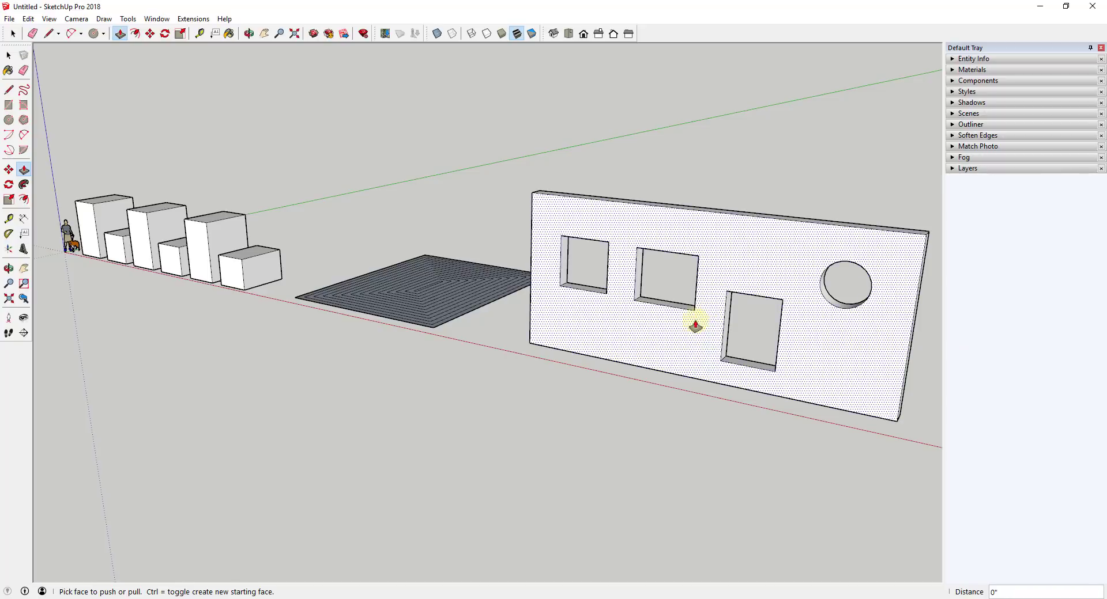
Step: Push the three rectangles and the circle through the wall thickness as openings
{"action": "left_click", "coordinate": [695, 323]}
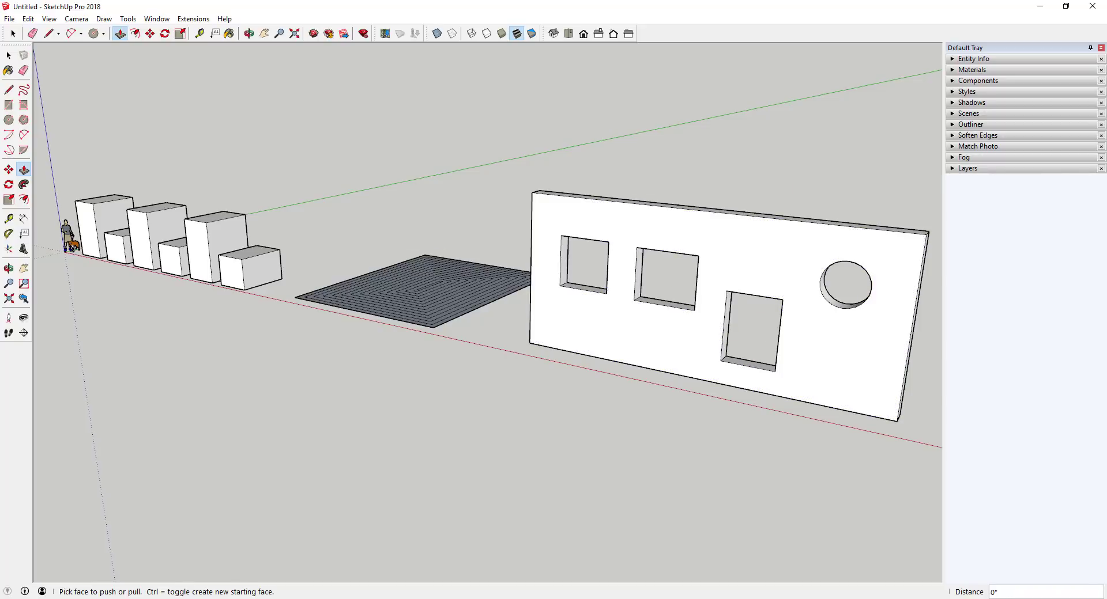